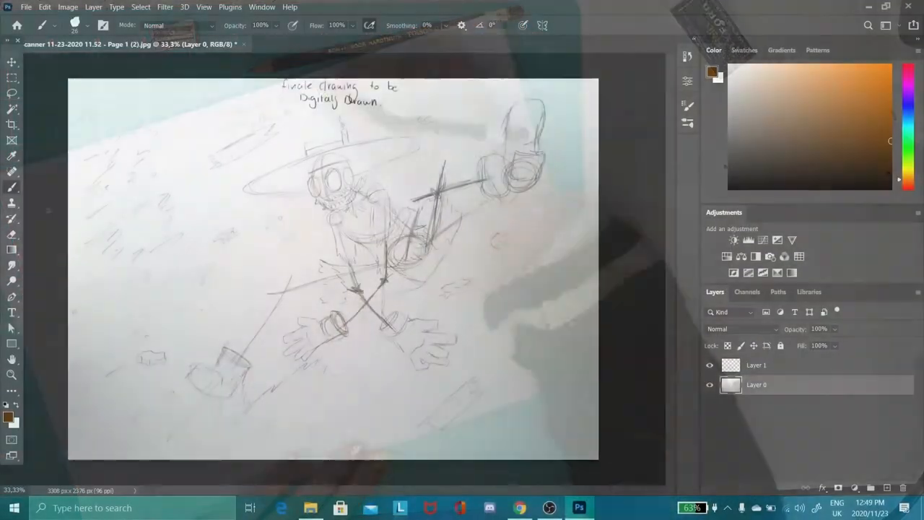
# Trace the matchstick, environment and blast into line art on separate layers over grey-filled Layer 1.
pyautogui.click(74, 26)
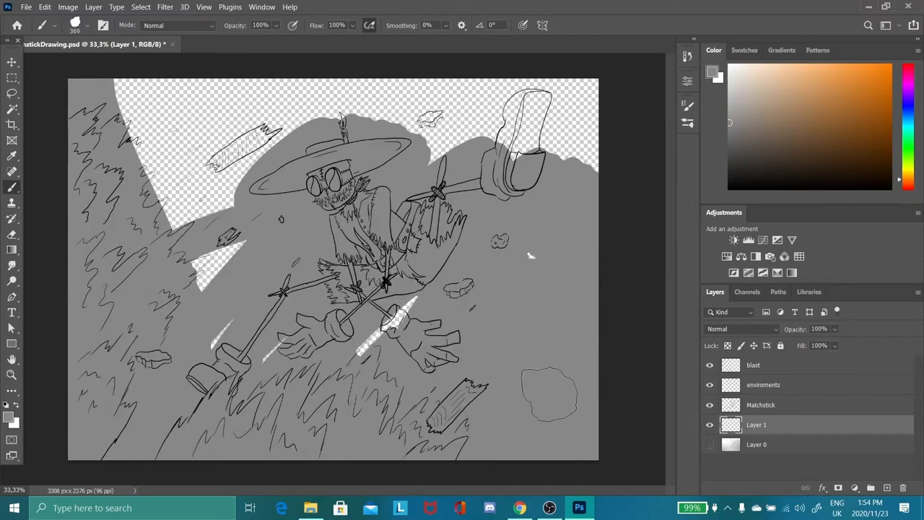
# Paint the flames orange and yellow on a new Blast color layer below the line art.
pyautogui.click(760, 404)
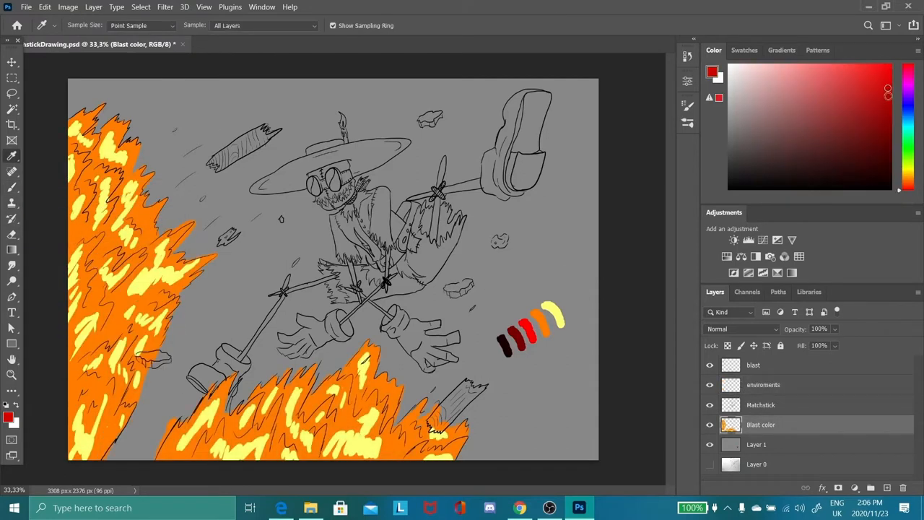
# Paint dark red tips along the upper-left flames with the Brush tool.
pyautogui.click(12, 187)
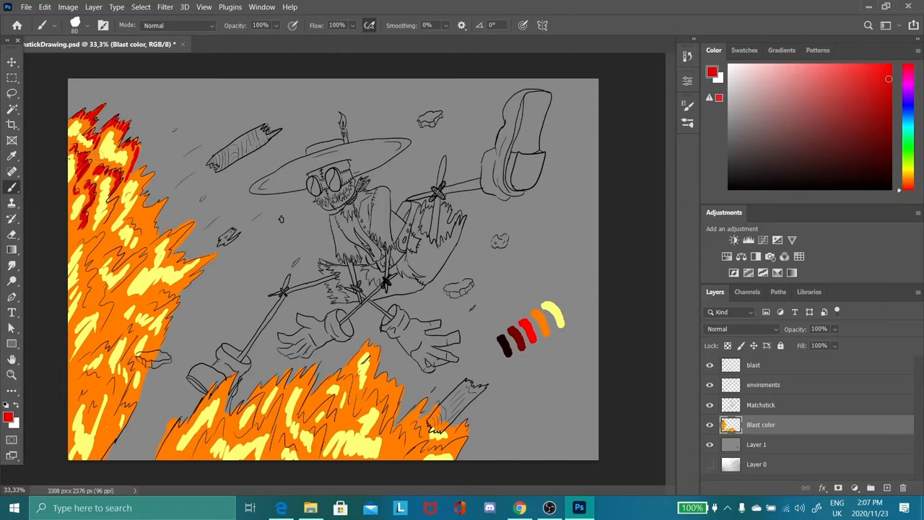
pyautogui.click(119, 252)
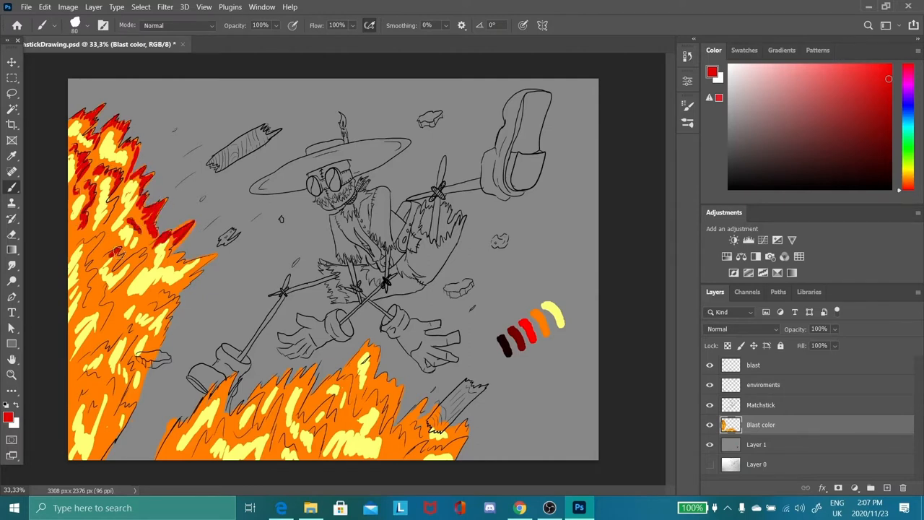